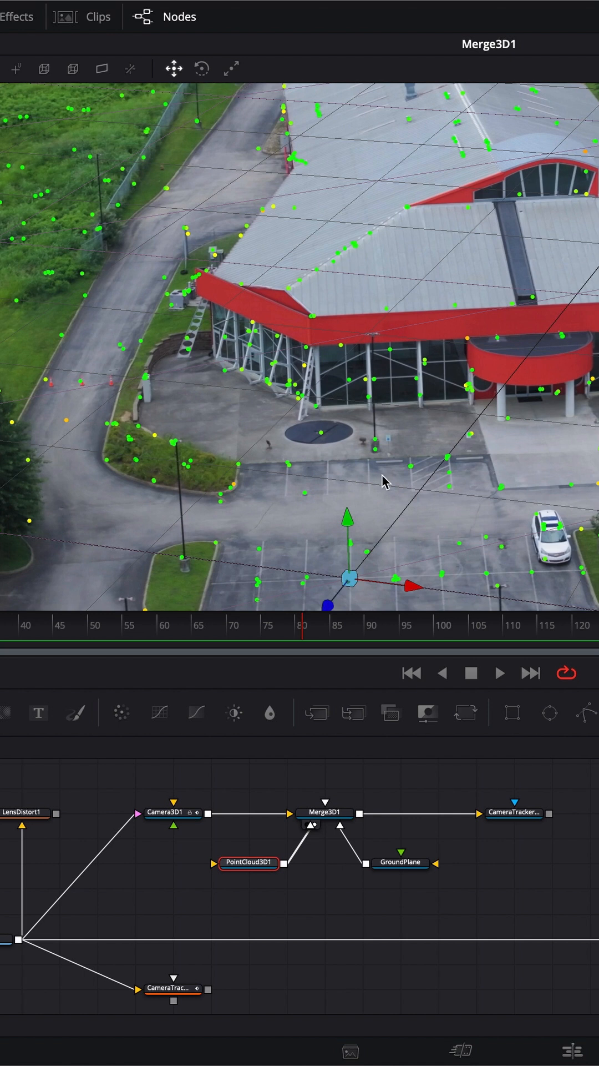
{"action": "mouse_move", "coordinate": [490, 380]}
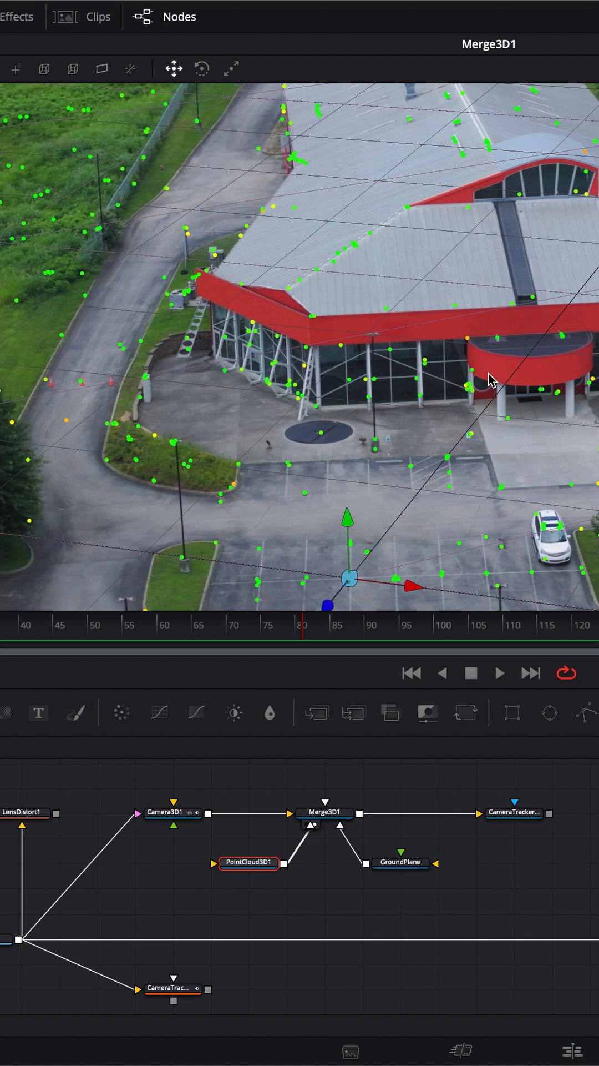
{"action": "mouse_move", "coordinate": [172, 812]}
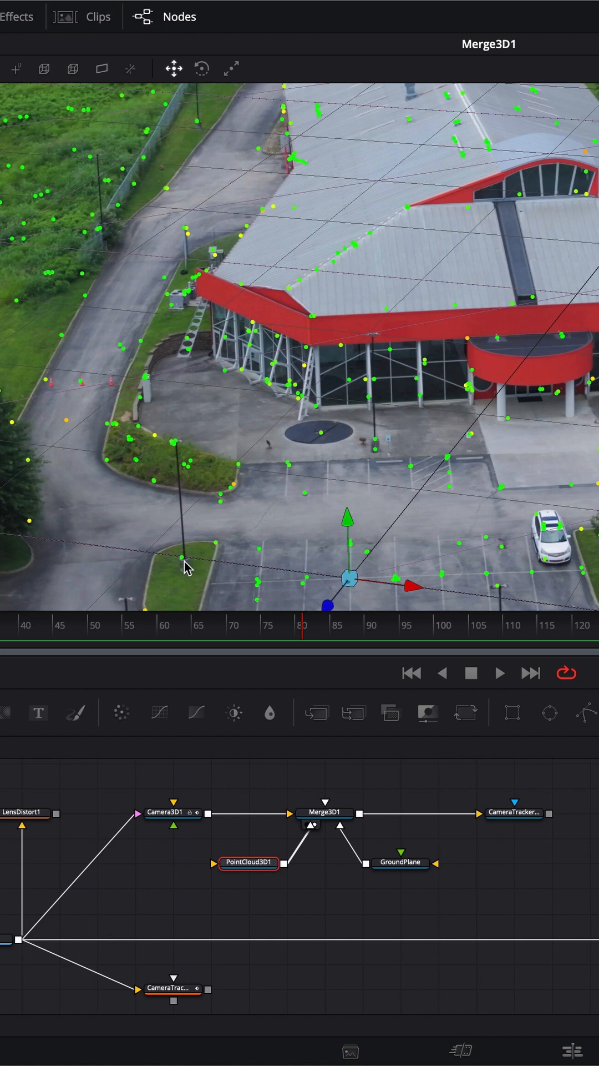
{"action": "mouse_move", "coordinate": [182, 570]}
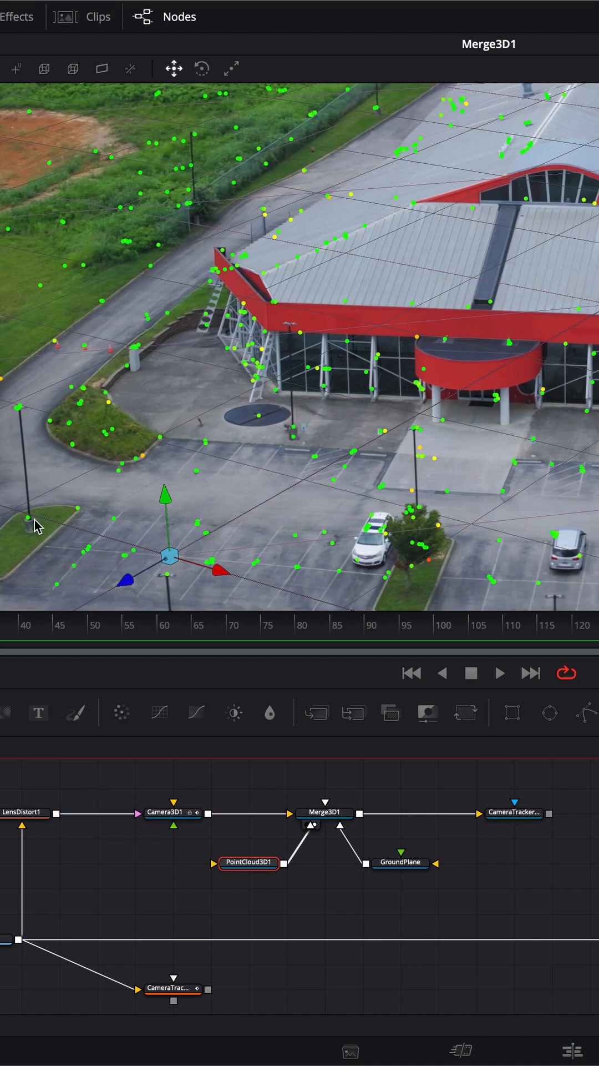
{"action": "mouse_move", "coordinate": [44, 815]}
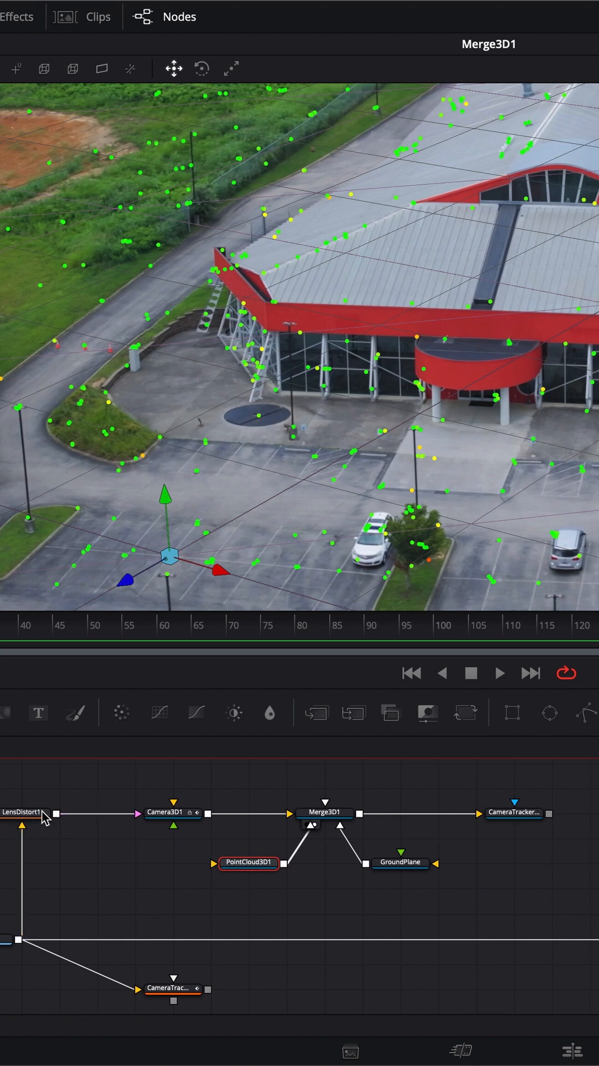
{"action": "mouse_move", "coordinate": [340, 396]}
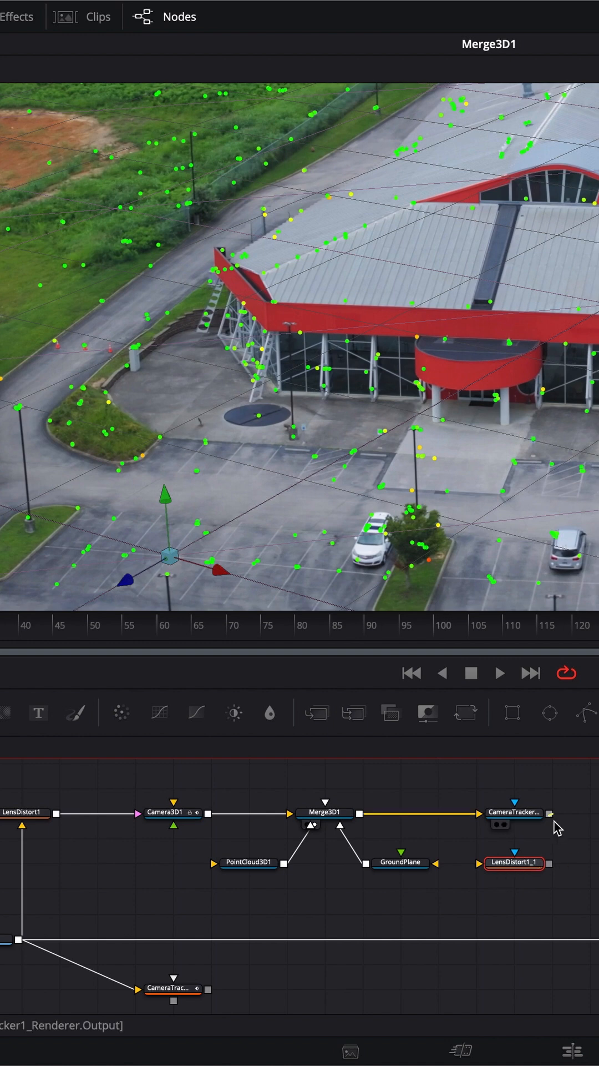
Feed the CameraTracker renderer output into the copied LensDistort1_1 node.
{"action": "left_click", "coordinate": [514, 862]}
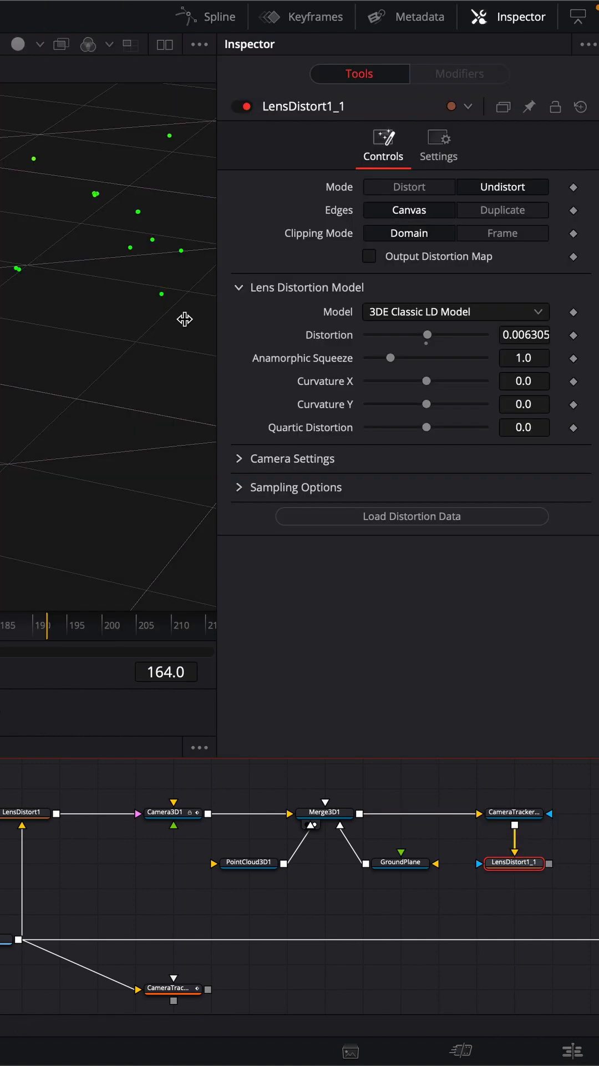
Switch LensDistort1_1's Mode so it re-applies distortion to the point render.
{"action": "left_click", "coordinate": [408, 187]}
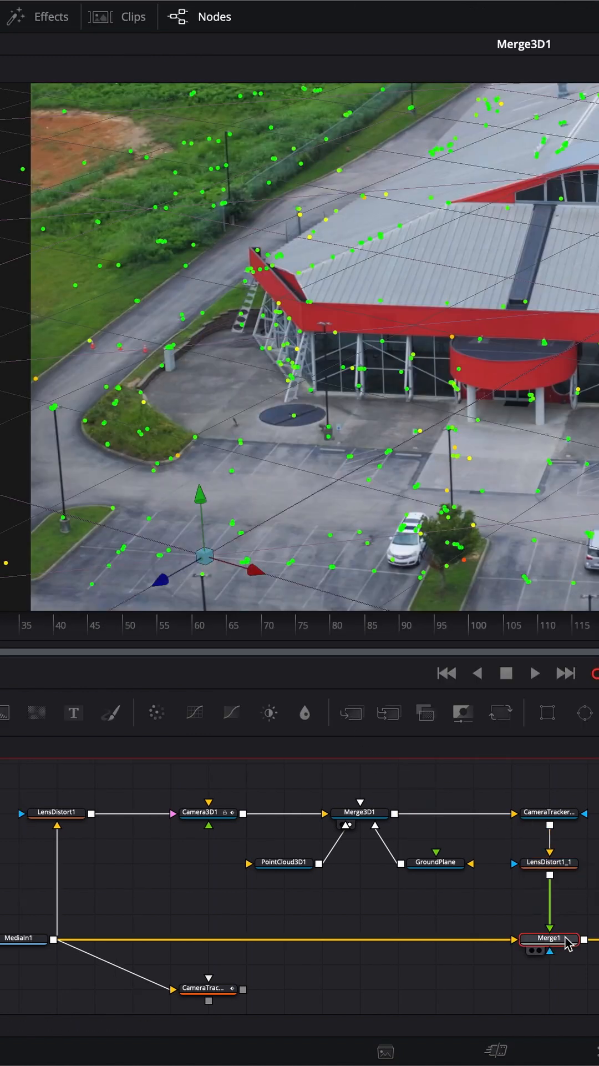
View Merge1 and cut the LensDistort1 plate feeding Camera3D1, leaving tracked points over footage.
{"action": "left_click", "coordinate": [548, 937]}
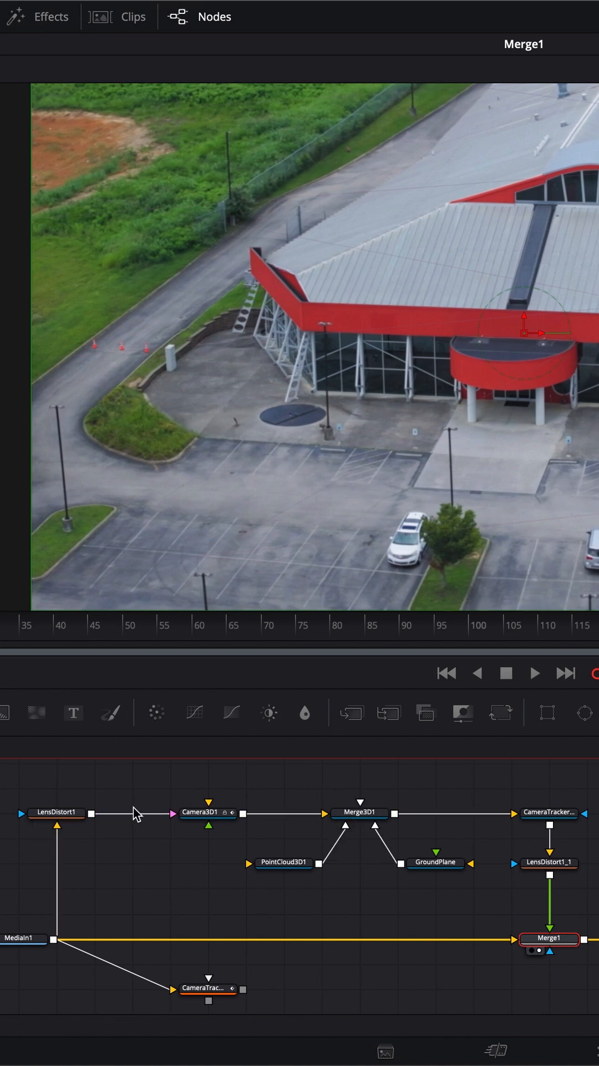
{"action": "left_click", "coordinate": [283, 861]}
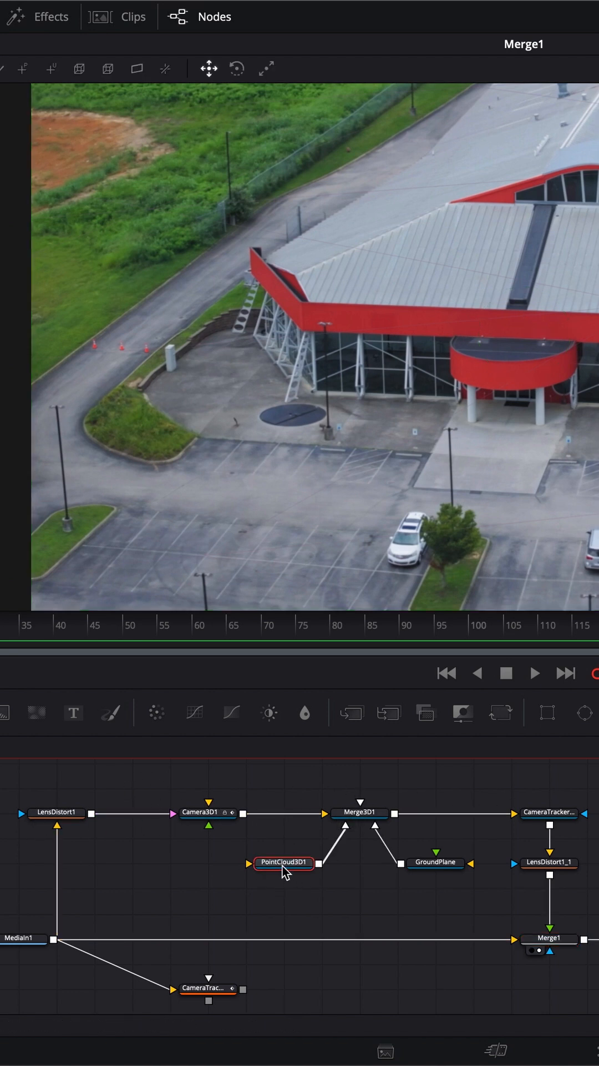
{"action": "left_click", "coordinate": [283, 862]}
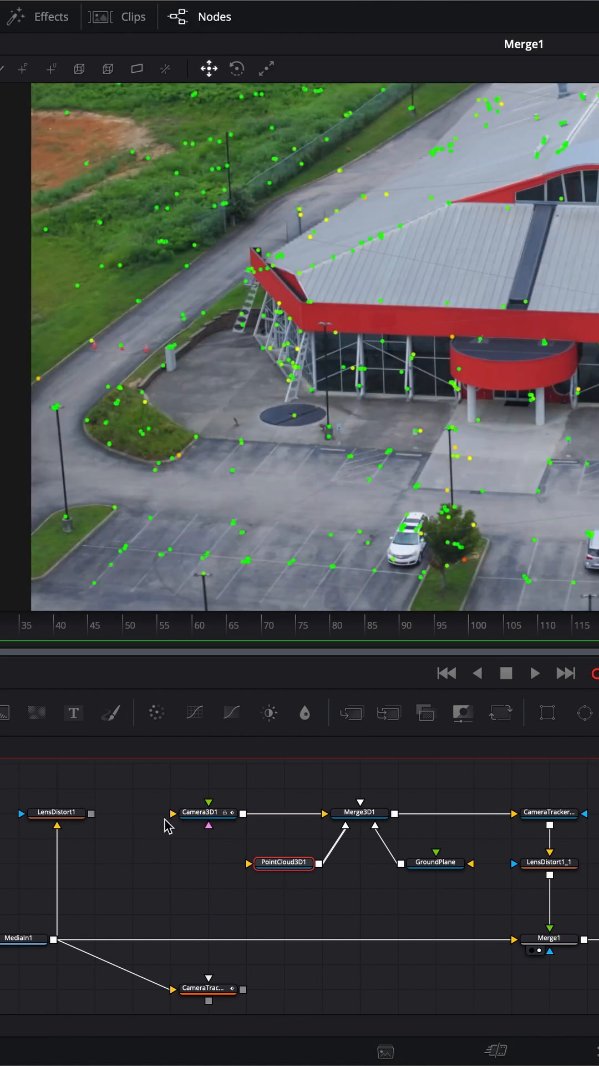
View CameraTracker1_Renderer, then LensDistort1_1, to check the points render alone over transparency.
{"action": "left_click", "coordinate": [550, 811]}
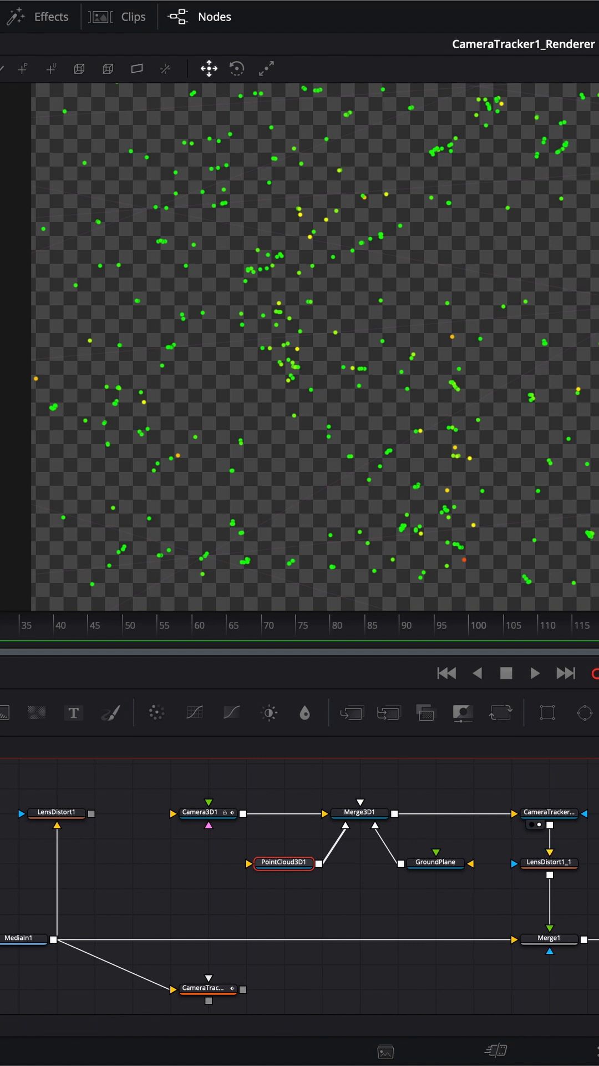
{"action": "left_click", "coordinate": [549, 862]}
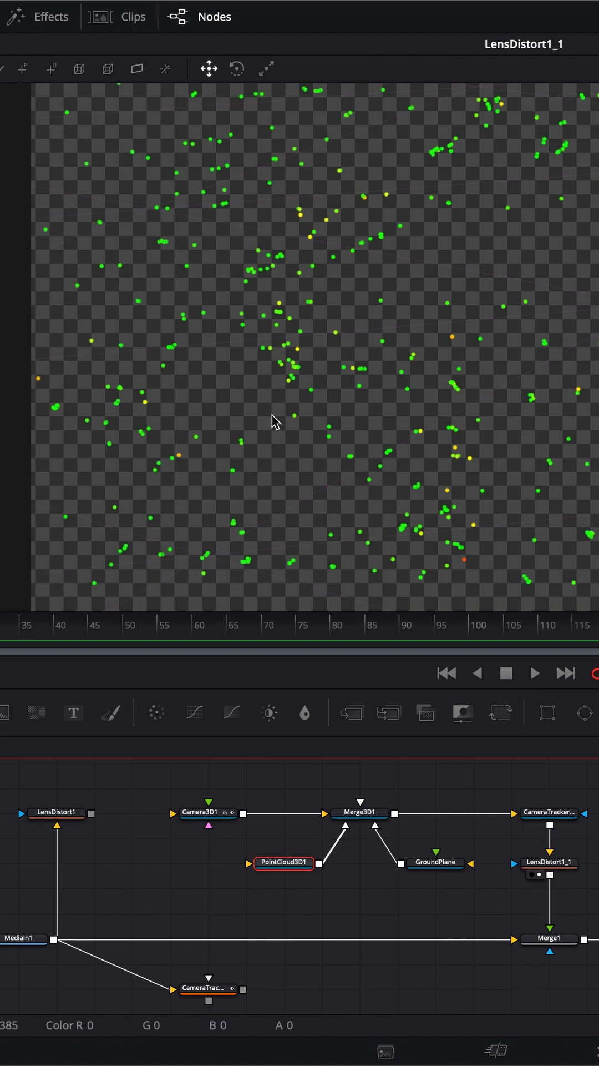